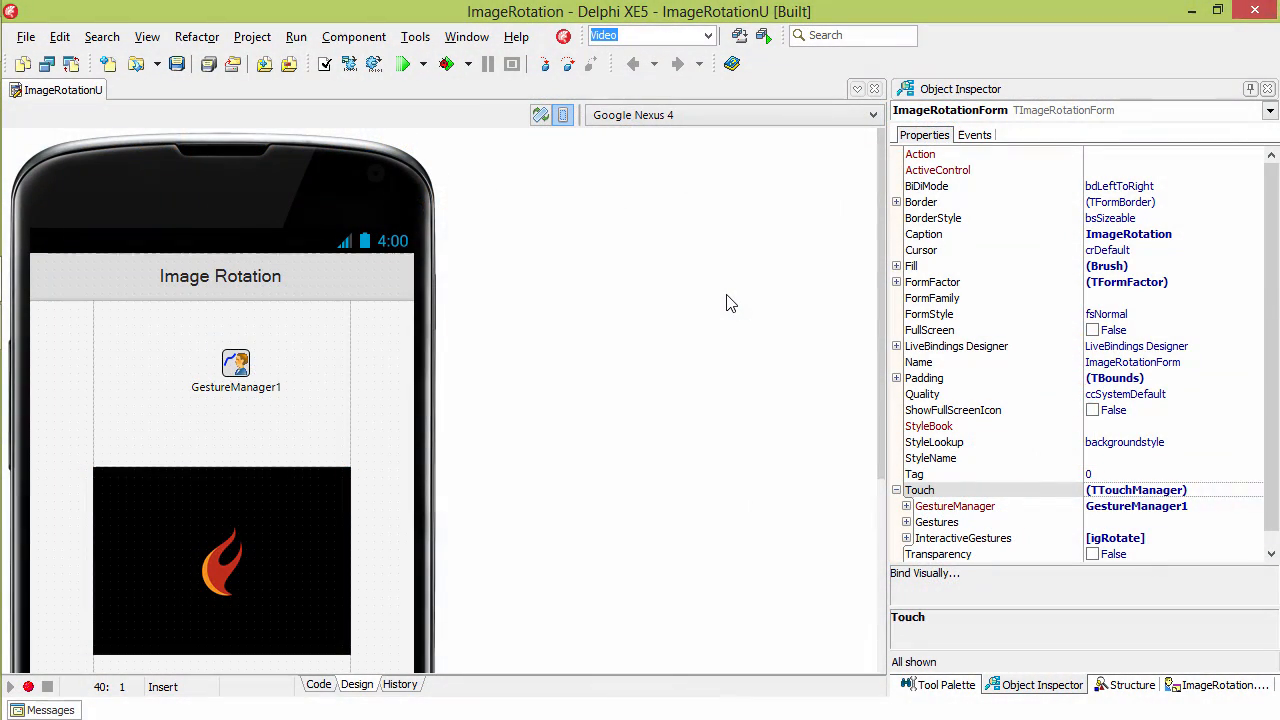
mouse_move(223, 373)
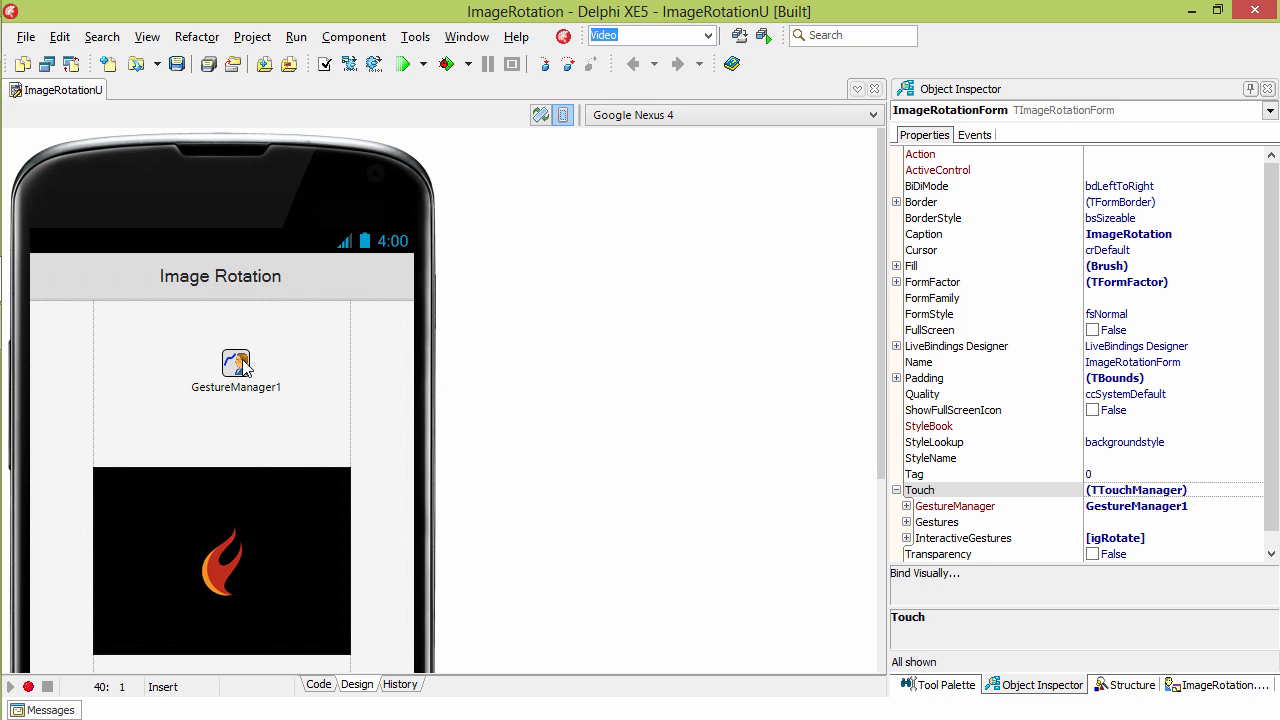
Reach the form's FormGesture handler via the Events OnGesture entry to view its rotation code.
left_click(236, 362)
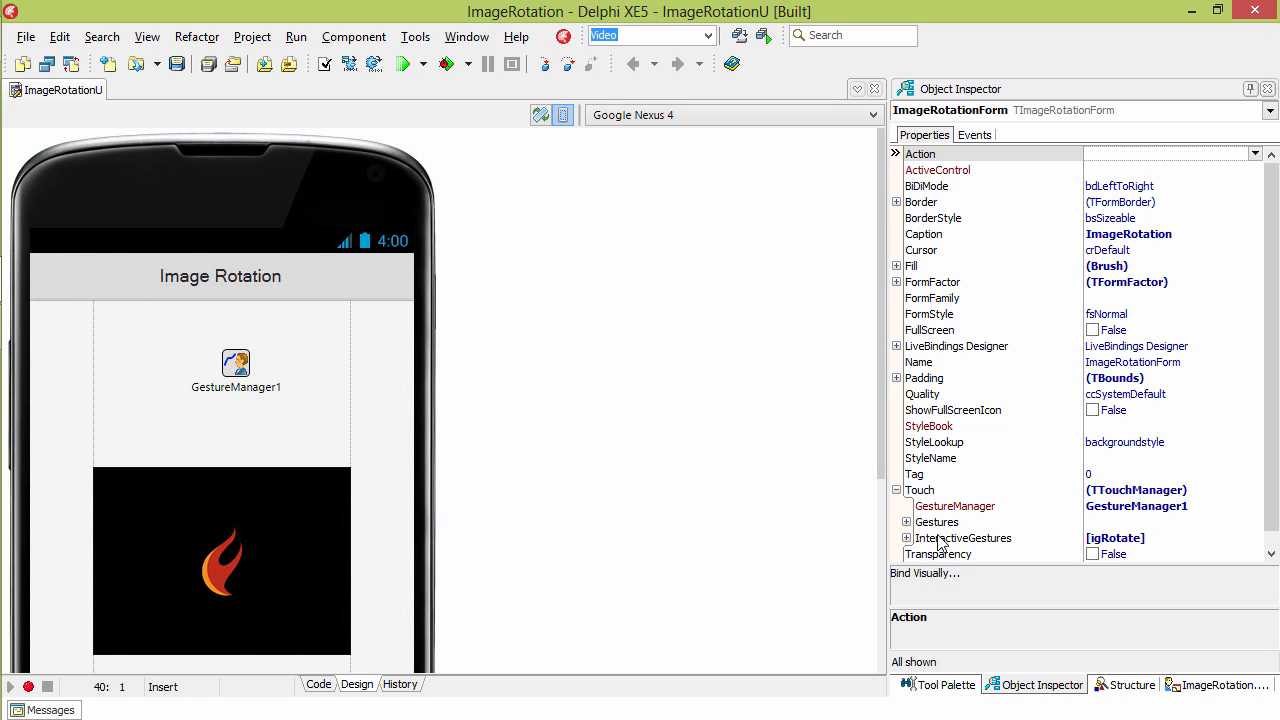
mouse_move(1135, 543)
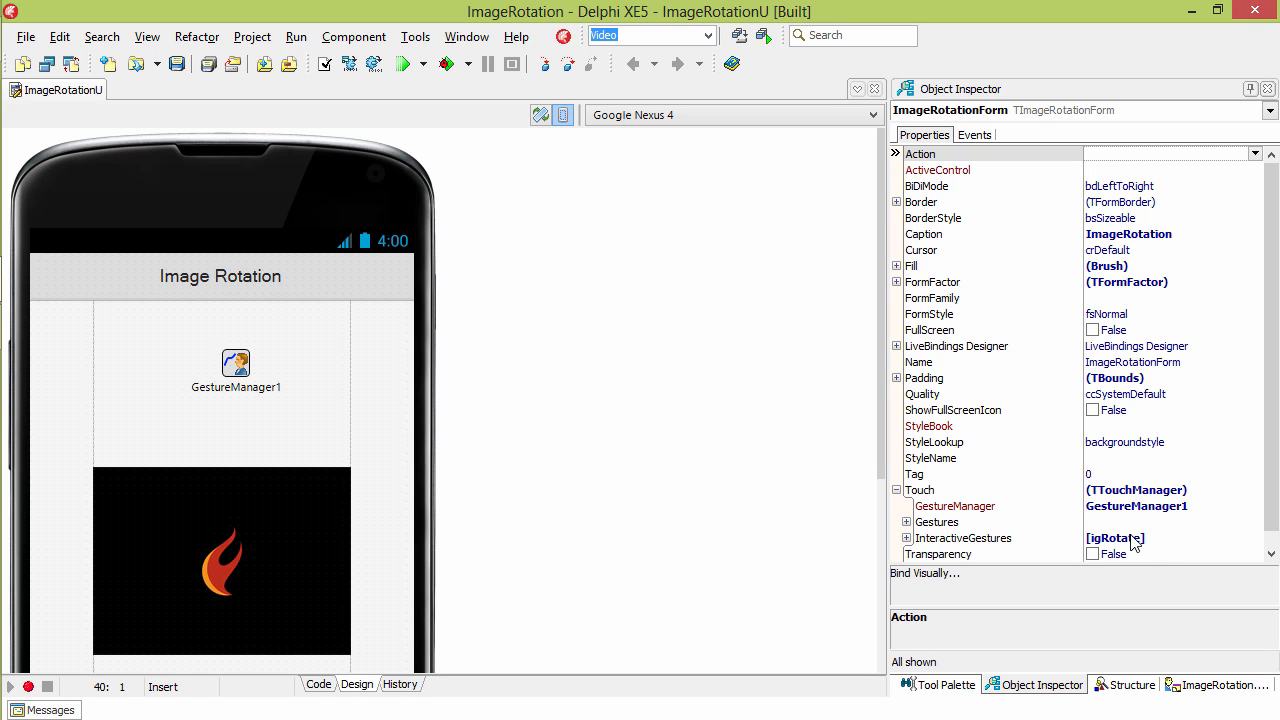
mouse_move(955, 435)
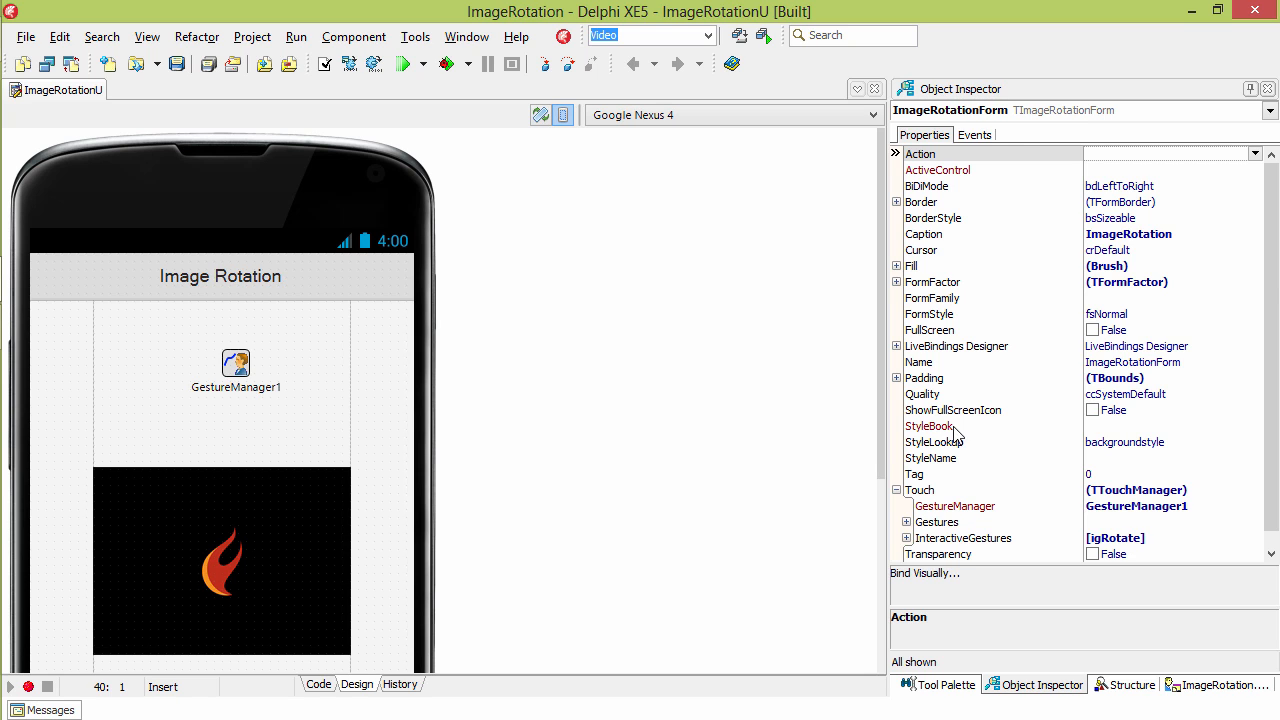
left_click(972, 134)
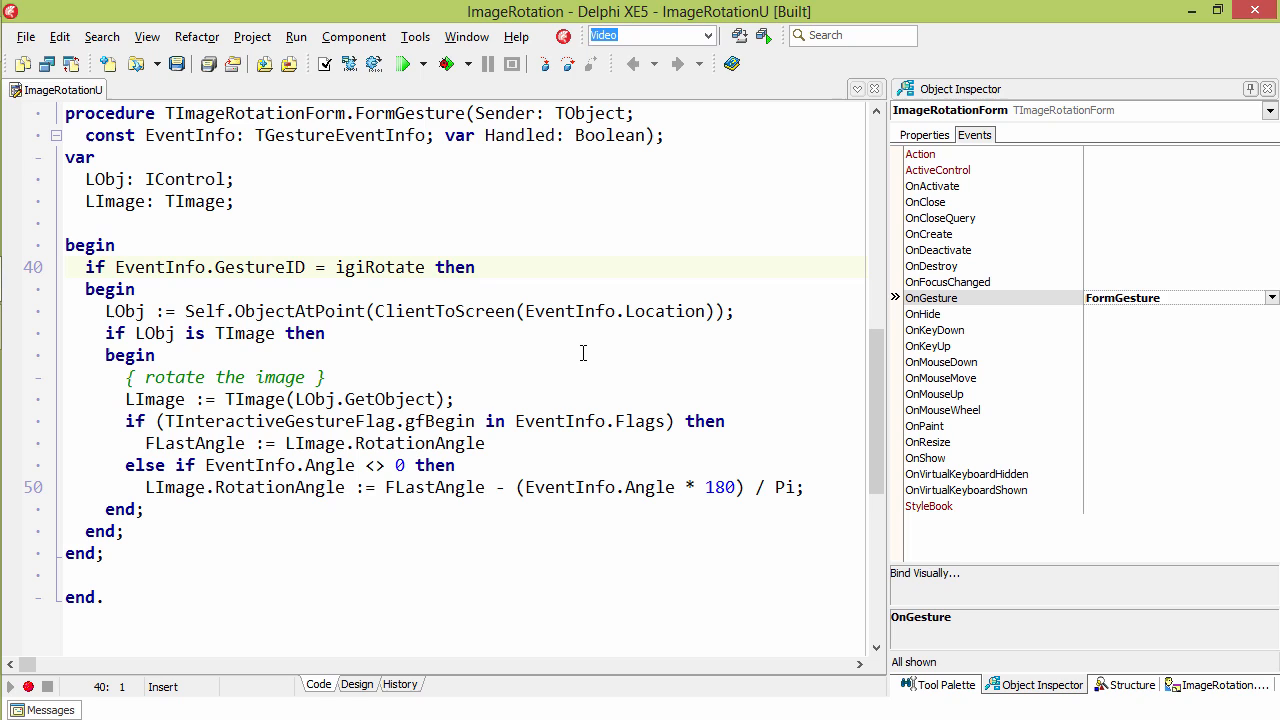
mouse_move(367, 352)
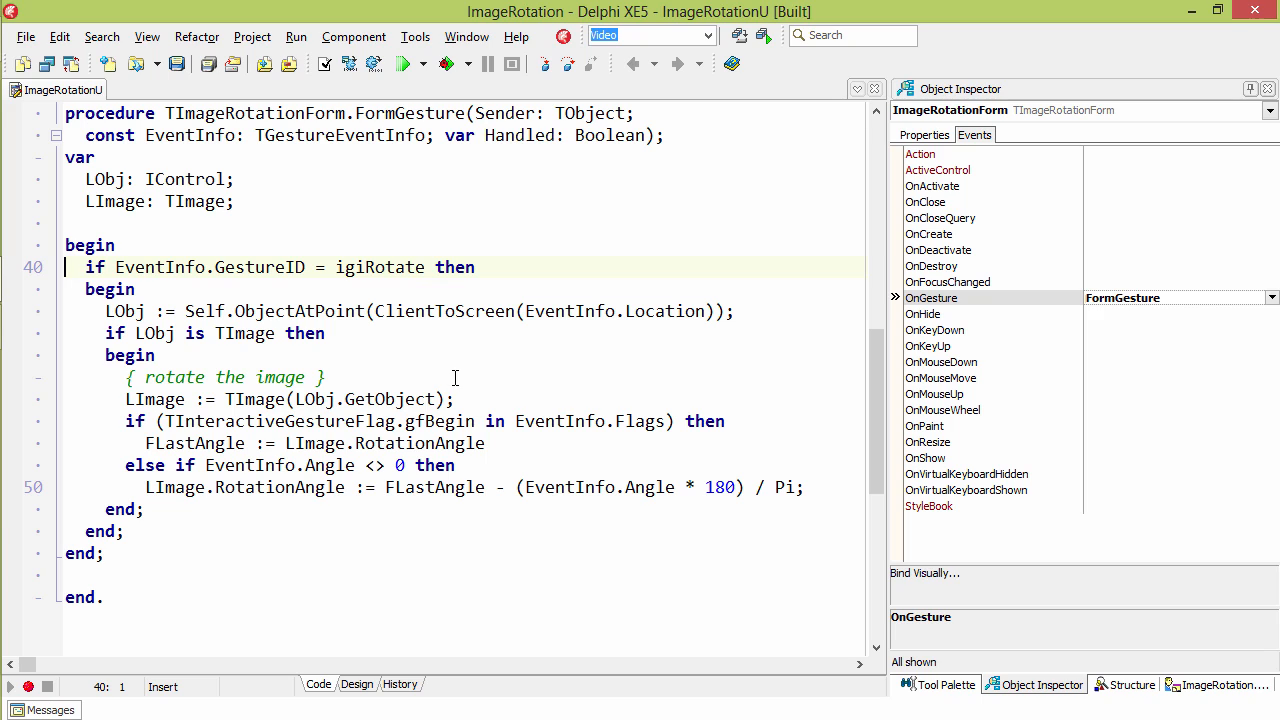
mouse_move(622, 554)
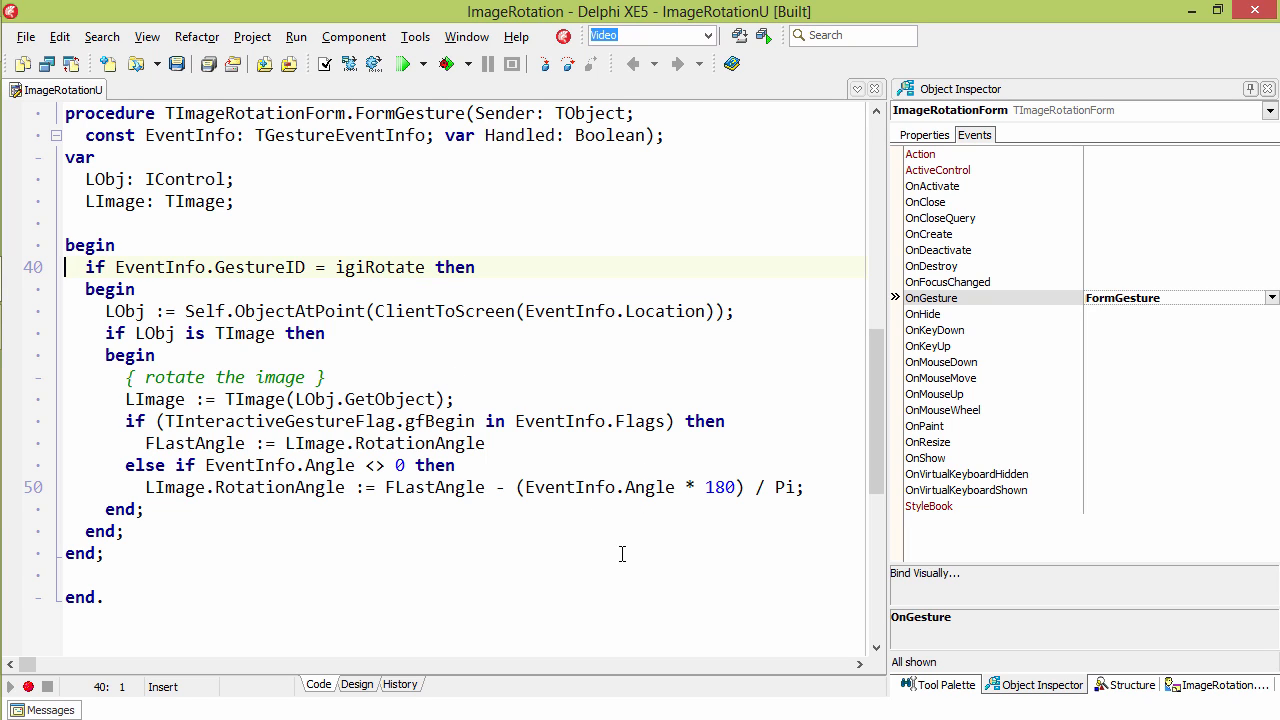